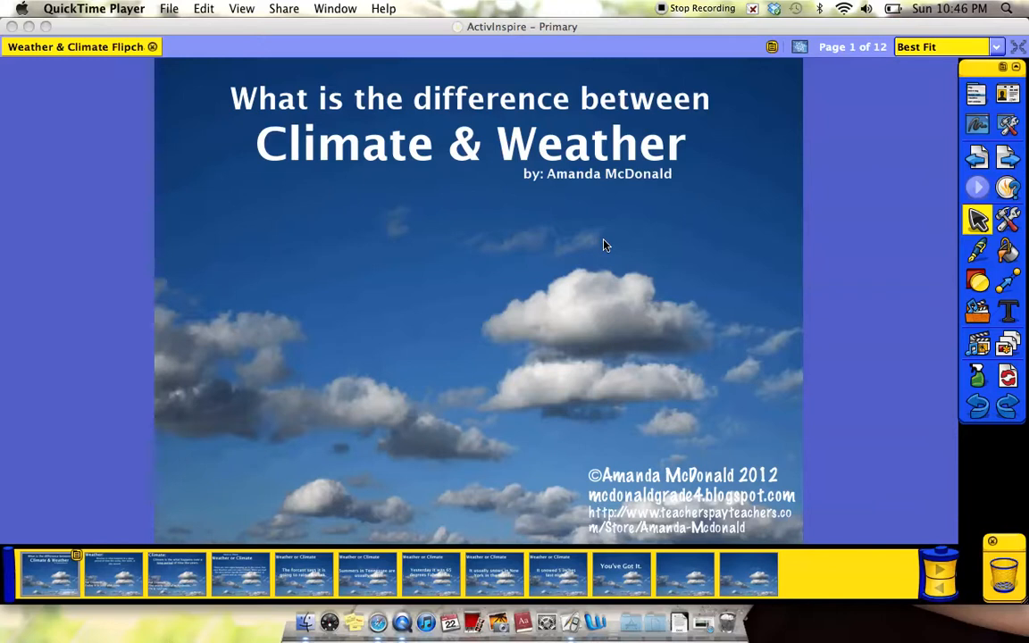
{"action": "mouse_move", "coordinate": [571, 309]}
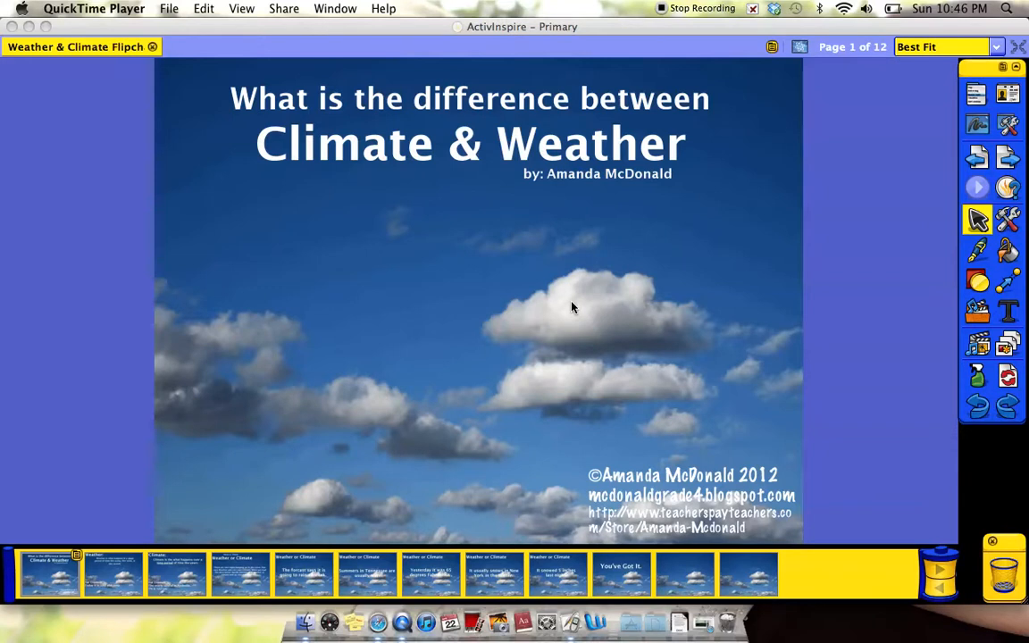
Go to page 11, the blank cloudy-sky page, via the Page Browser
{"action": "left_click", "coordinate": [685, 574]}
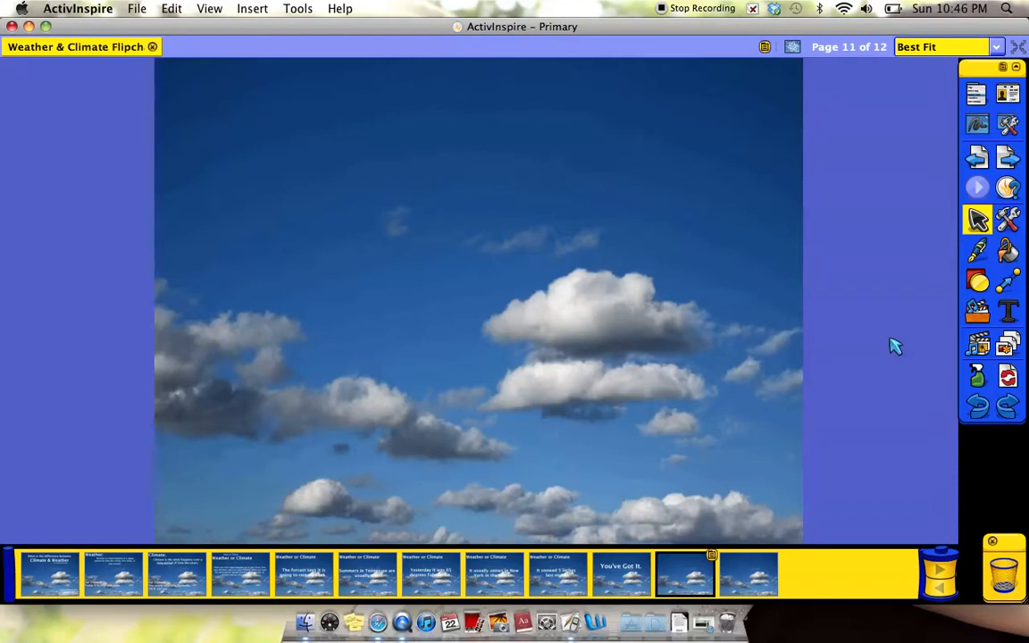
{"action": "mouse_move", "coordinate": [958, 172]}
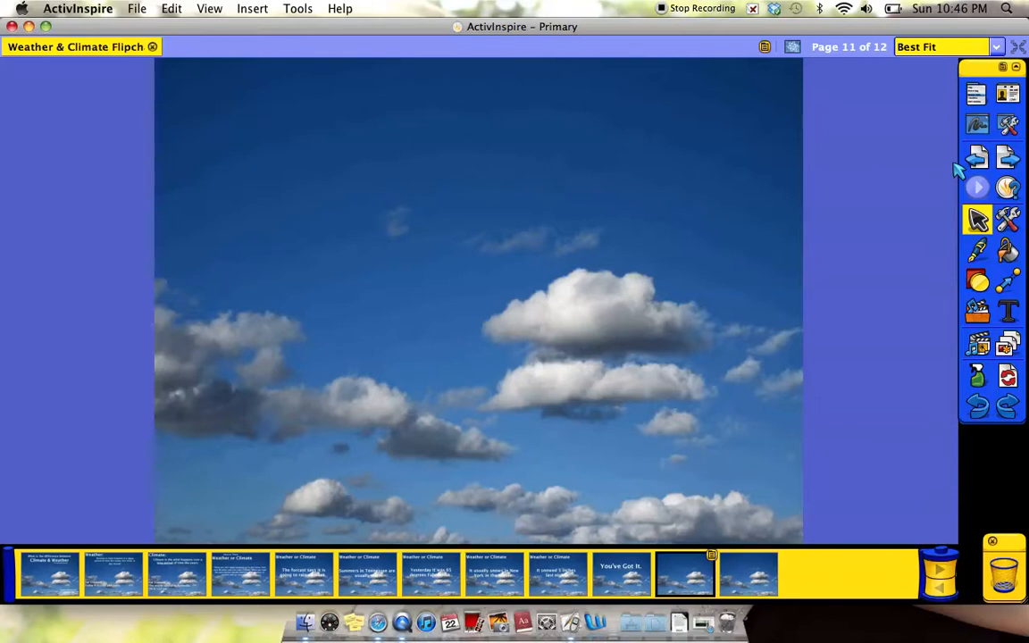
{"action": "mouse_move", "coordinate": [976, 95]}
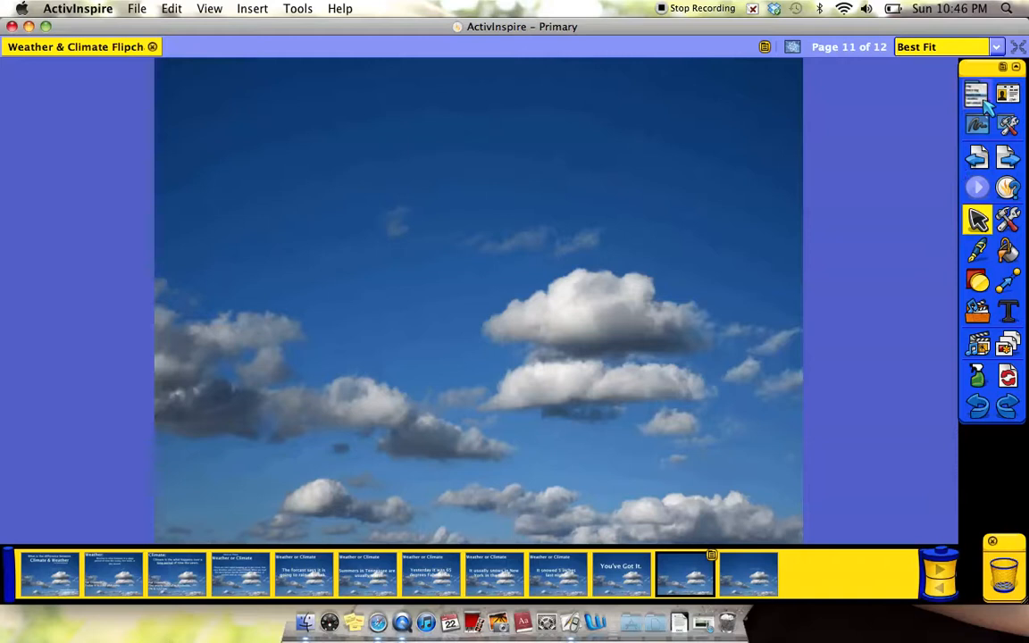
Insert the Climate vs. Weather.mp4 video from the Desktop onto page 11
{"action": "left_click", "coordinate": [1002, 179]}
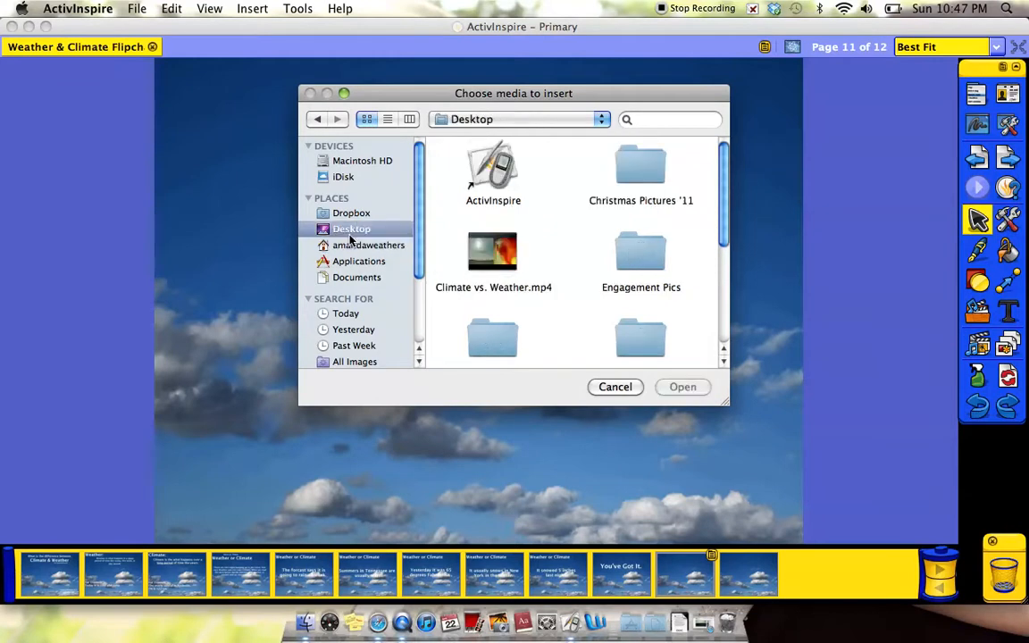
{"action": "left_click", "coordinate": [492, 252]}
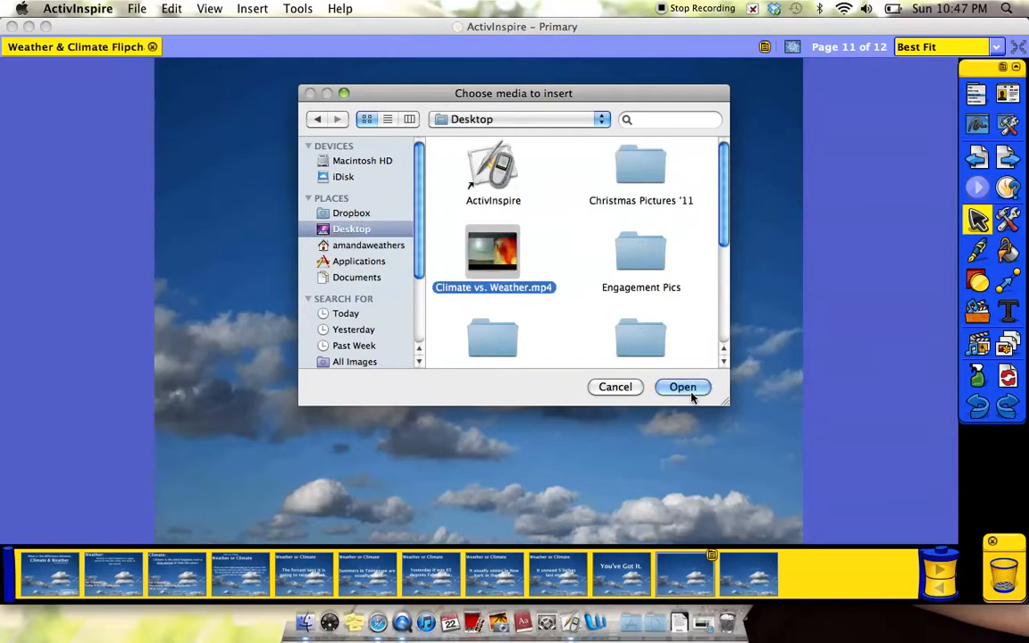
{"action": "left_click", "coordinate": [682, 387]}
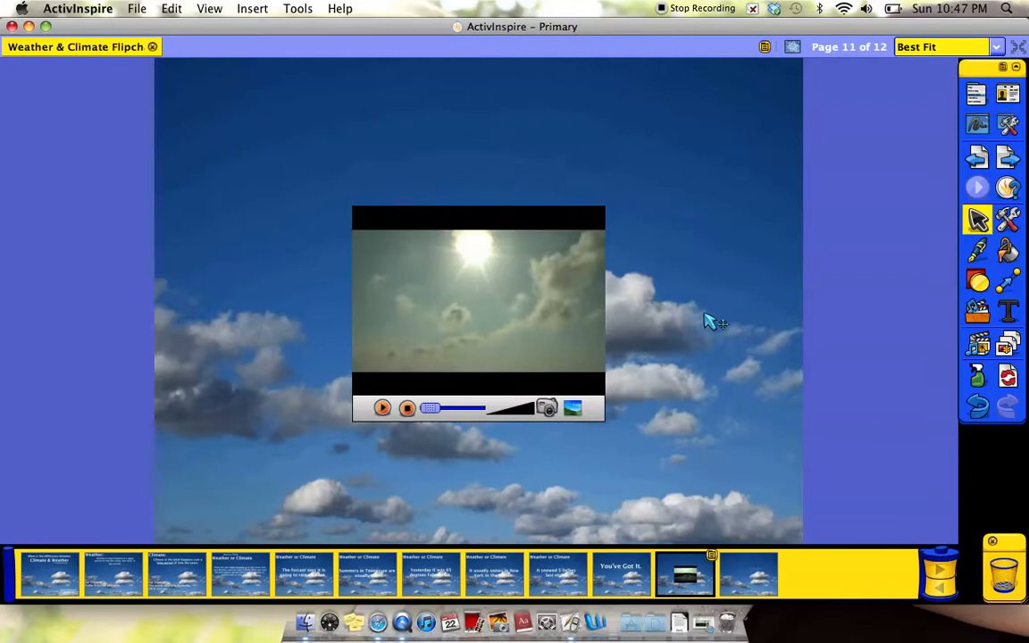
Go to page 12, the blank cloud page with weather clipart available
{"action": "left_click", "coordinate": [749, 574]}
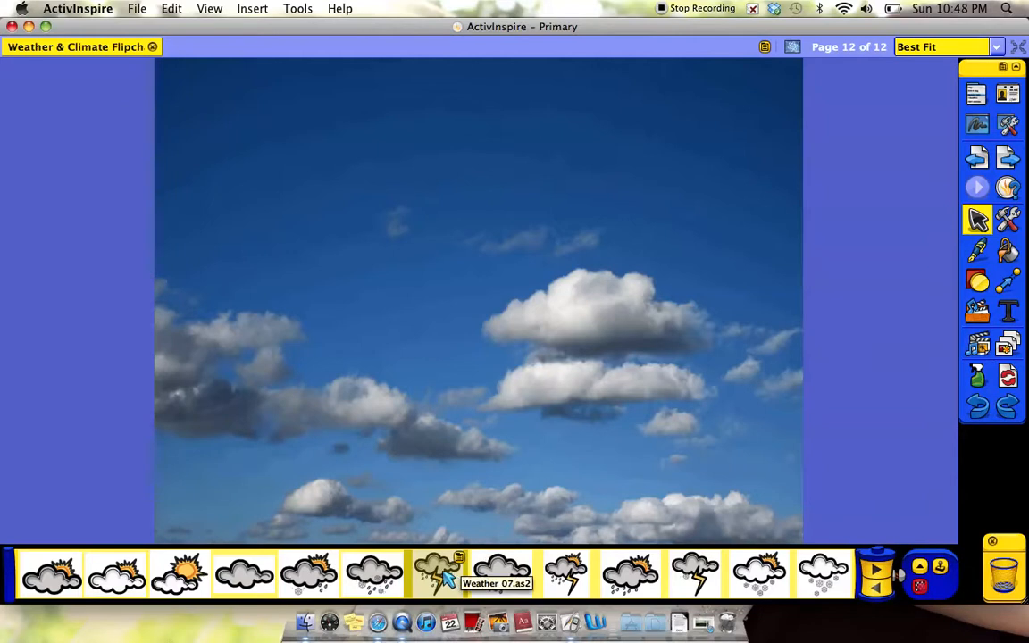
Add the Weather 07 storm-cloud clipart to page 12 and deselect it
{"action": "left_click", "coordinate": [436, 573]}
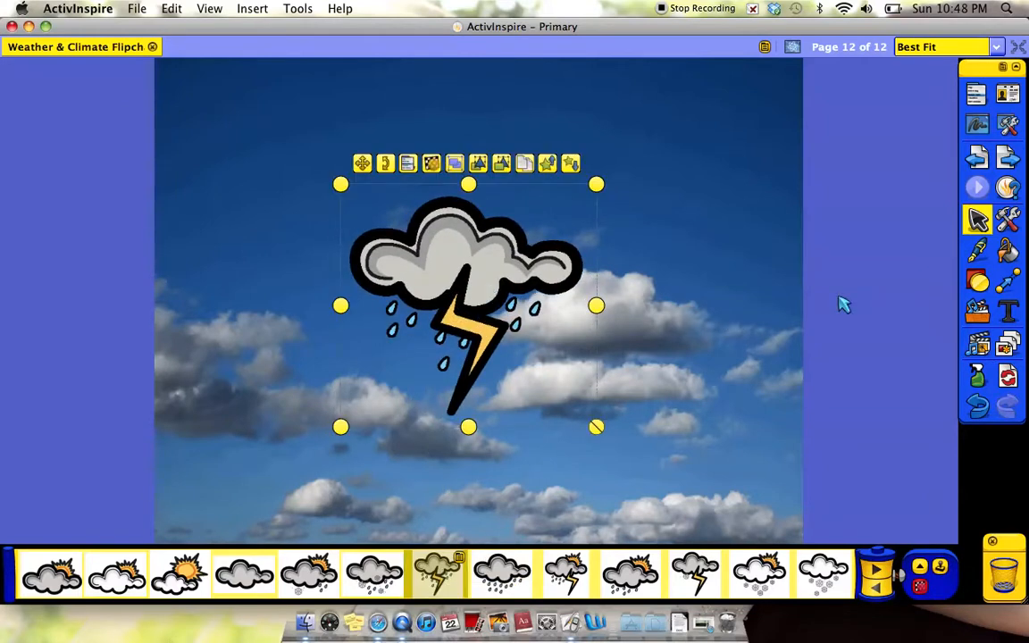
{"action": "left_click", "coordinate": [844, 303]}
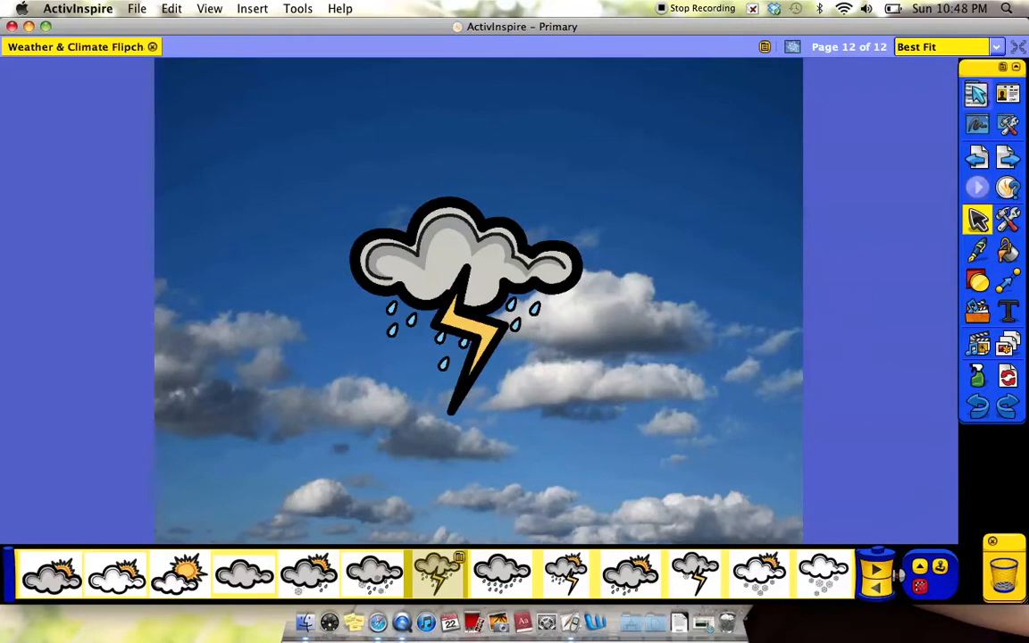
{"action": "mouse_move", "coordinate": [714, 623]}
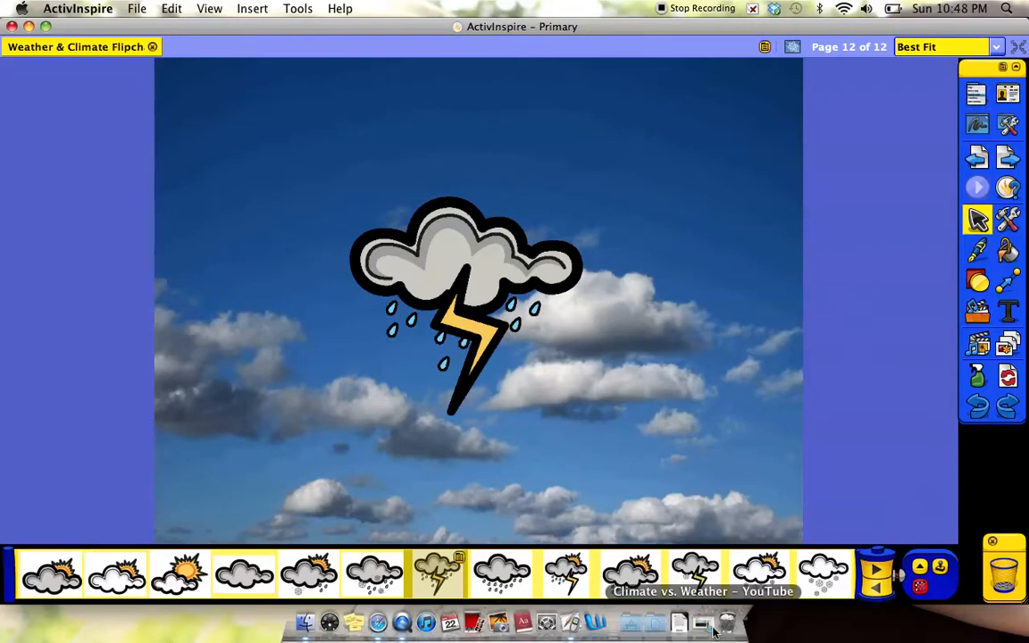
Copy the Climate vs. Weather YouTube page address from Safari
{"action": "left_click", "coordinate": [703, 590]}
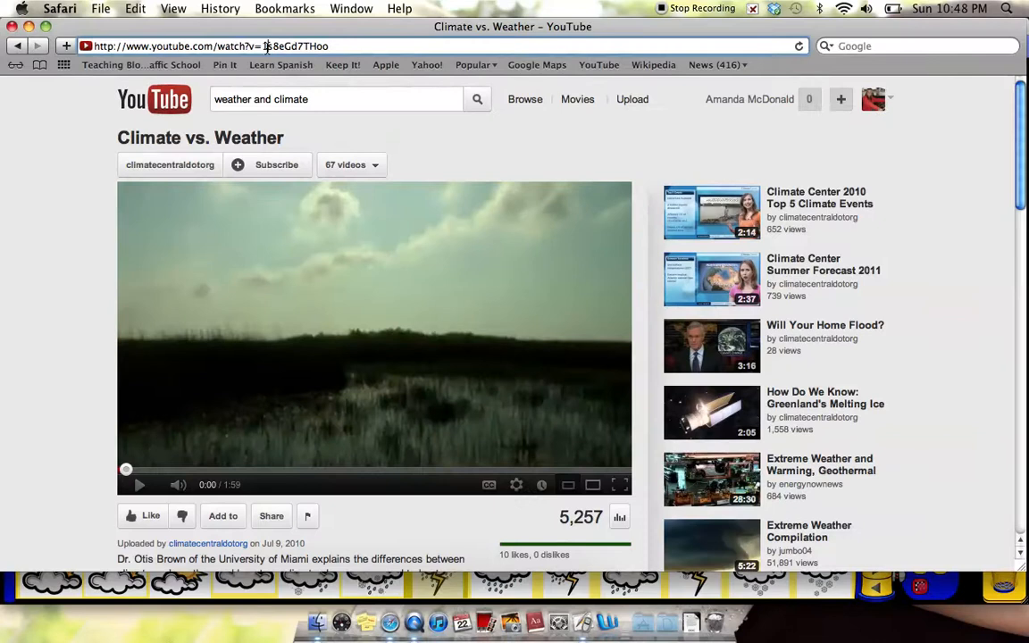
{"action": "right_click", "coordinate": [268, 45]}
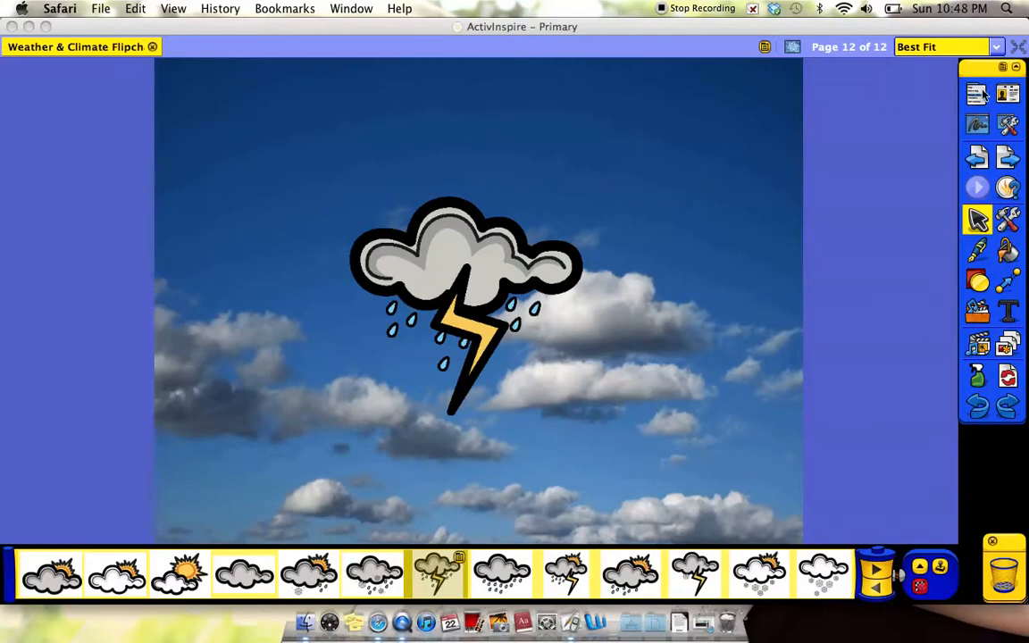
Open the Insert > Link > Website dialog from the Main Menu
{"action": "left_click", "coordinate": [976, 93]}
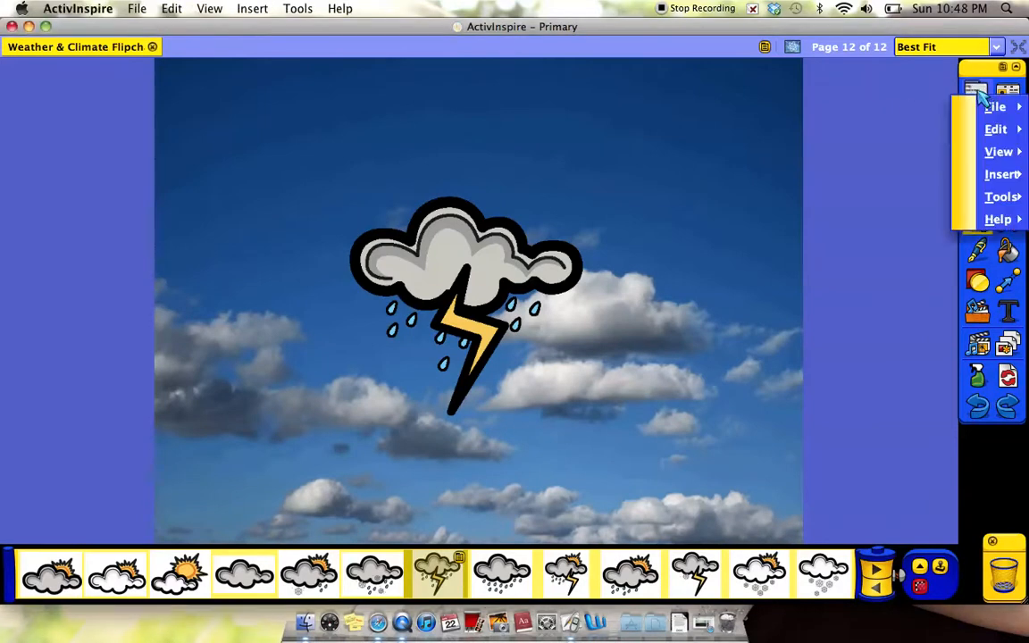
{"action": "left_click", "coordinate": [1002, 175]}
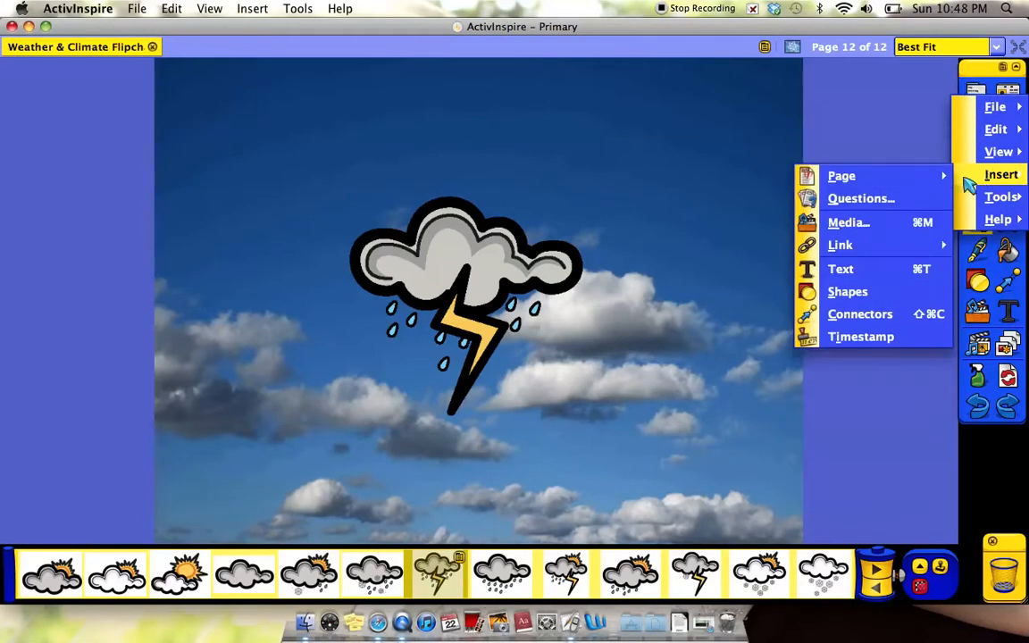
{"action": "mouse_move", "coordinate": [889, 256]}
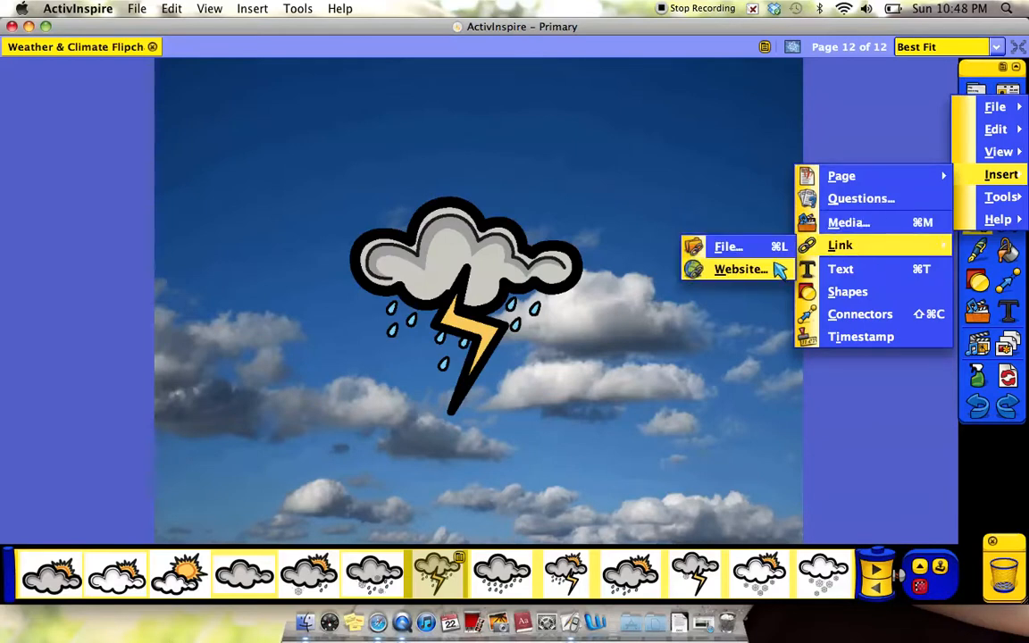
{"action": "left_click", "coordinate": [739, 269]}
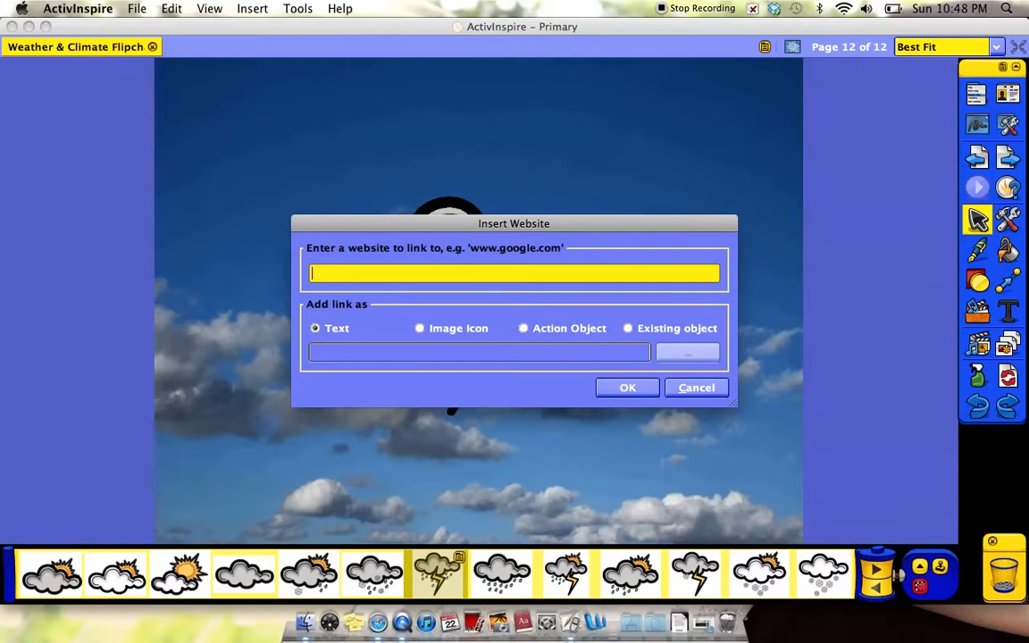
{"action": "type", "text": "http://www.youtube.com/watch?v=1s8eGd7THoo"}
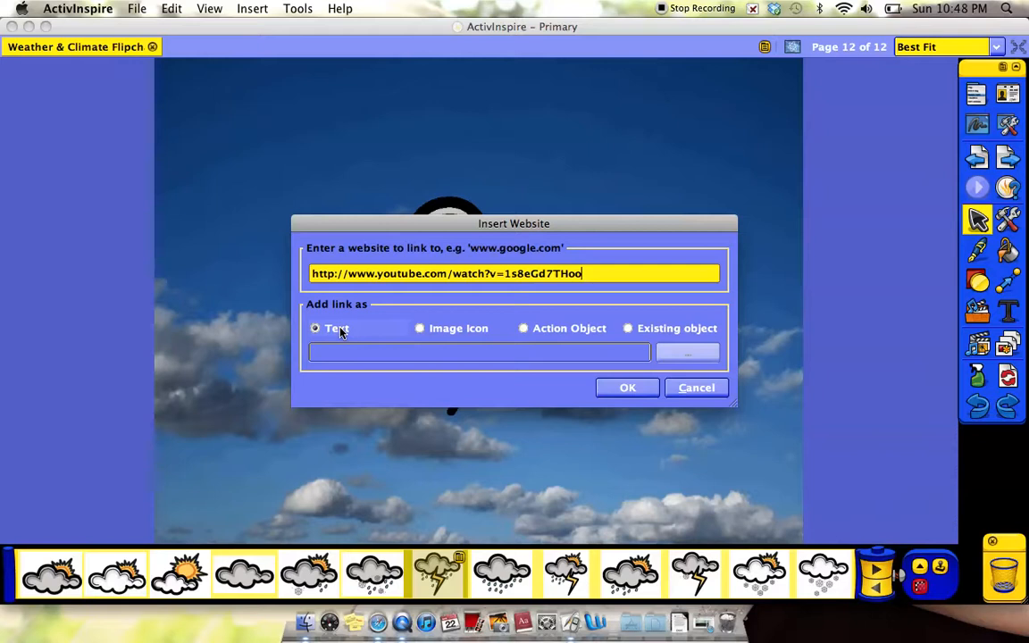
{"action": "mouse_move", "coordinate": [433, 333]}
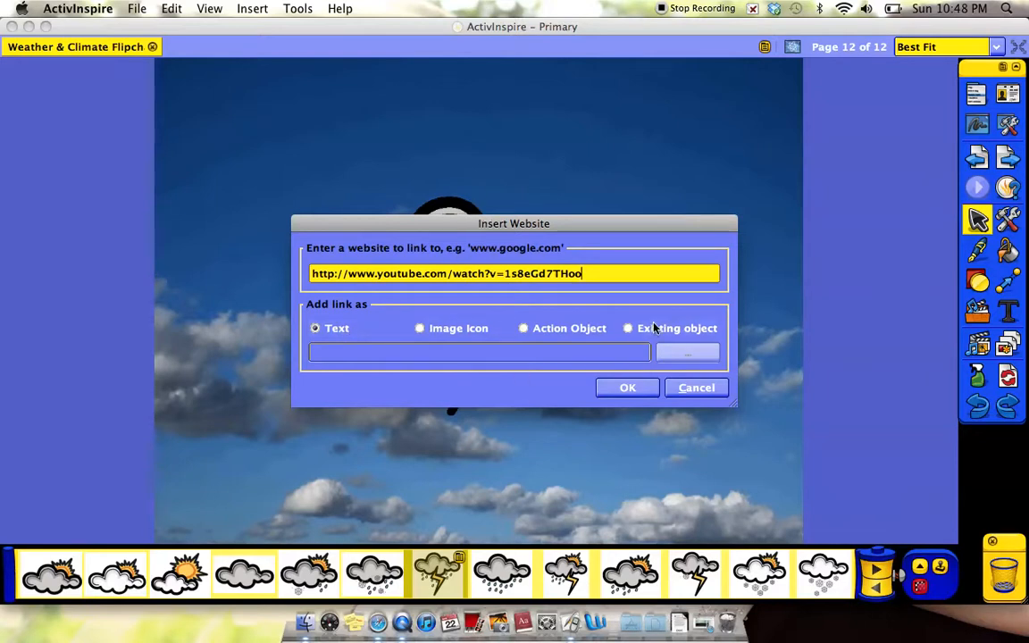
{"action": "left_click", "coordinate": [628, 328]}
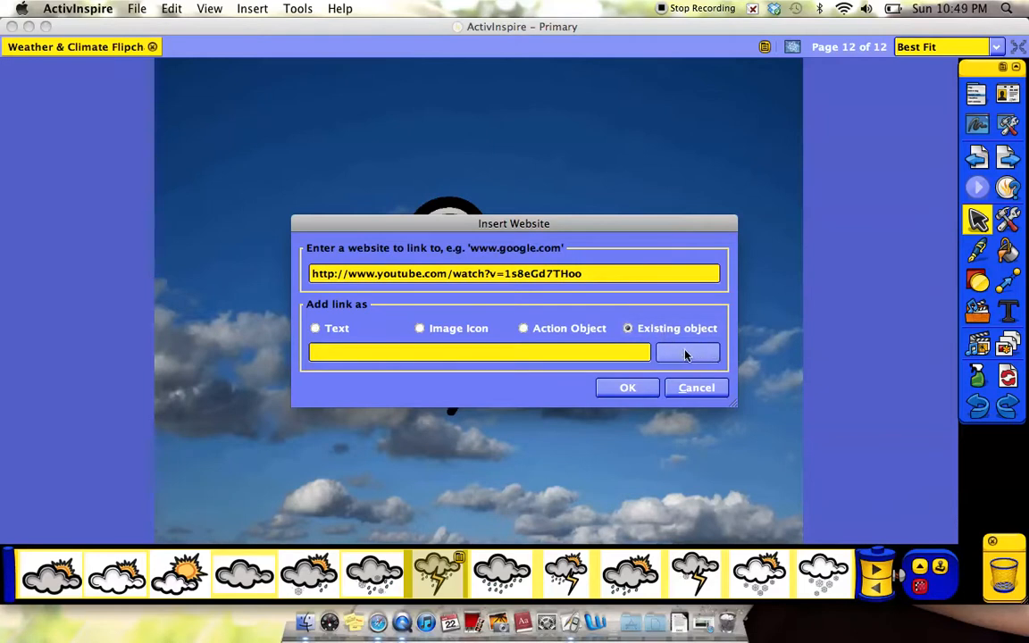
Attach the YouTube link to Image5, the storm-cloud clipart, and confirm
{"action": "left_click", "coordinate": [687, 352]}
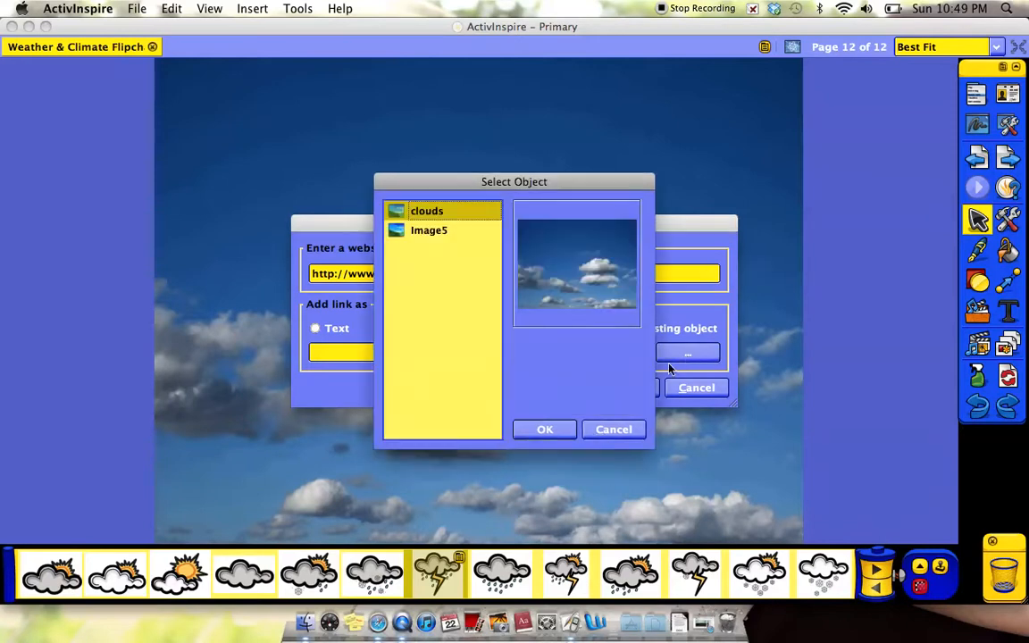
{"action": "left_click", "coordinate": [429, 230]}
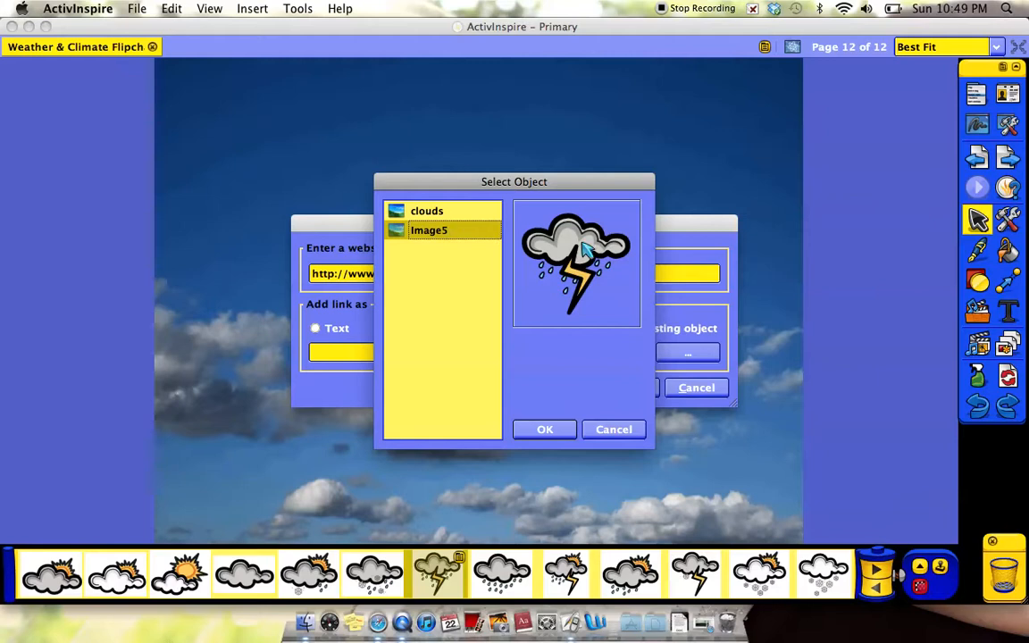
{"action": "left_click", "coordinate": [545, 429]}
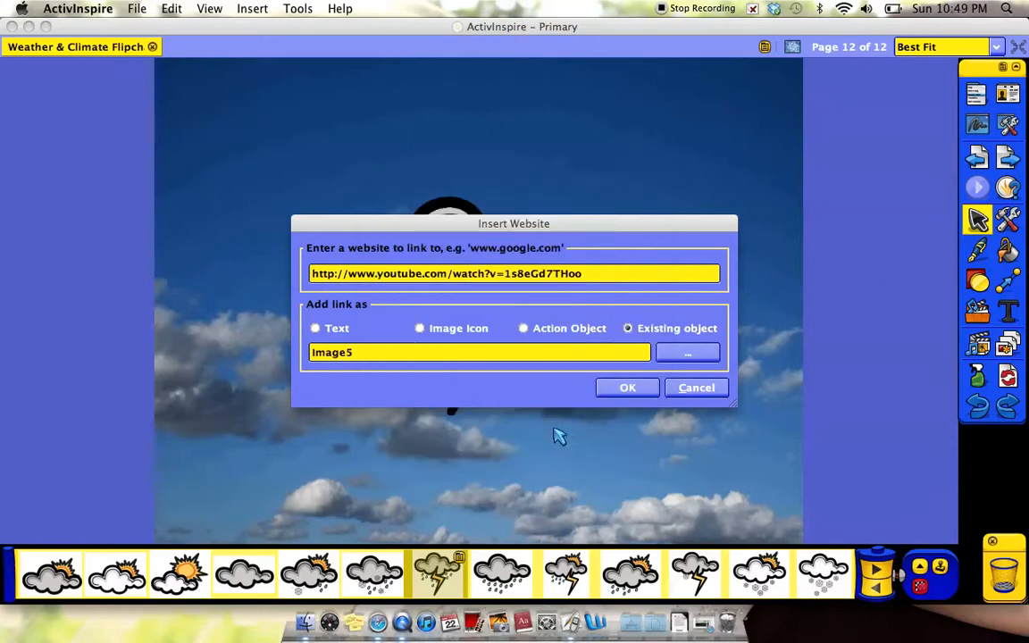
{"action": "left_click", "coordinate": [627, 386]}
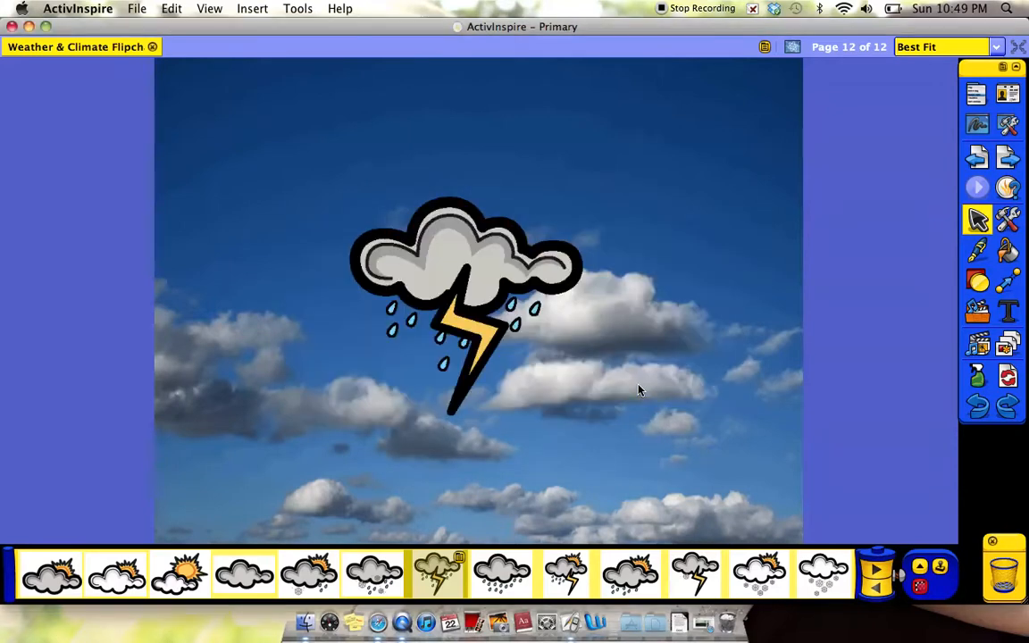
{"action": "mouse_move", "coordinate": [487, 272]}
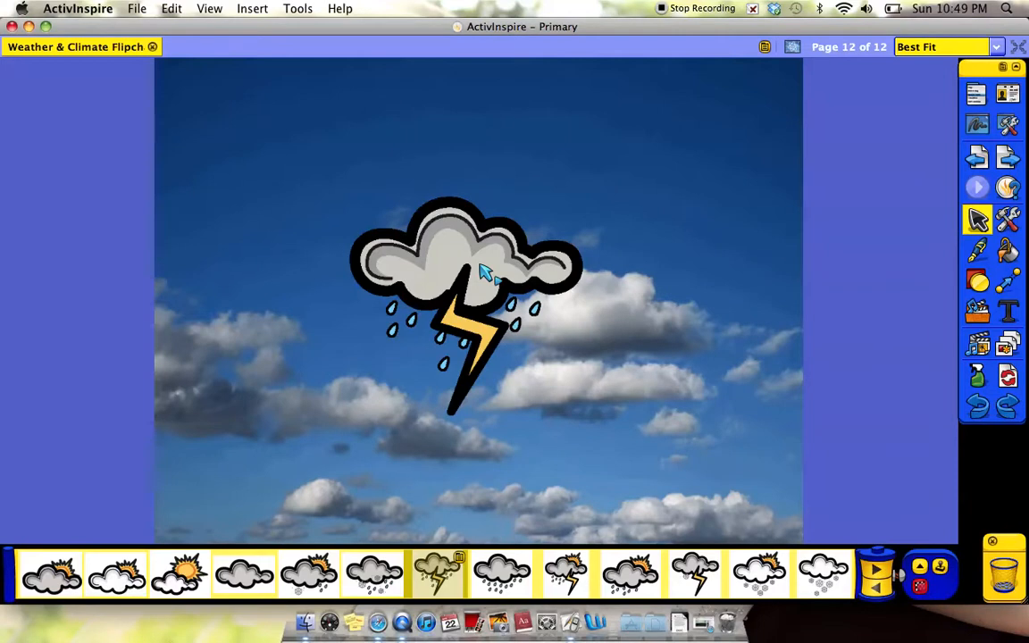
{"action": "mouse_move", "coordinate": [483, 295]}
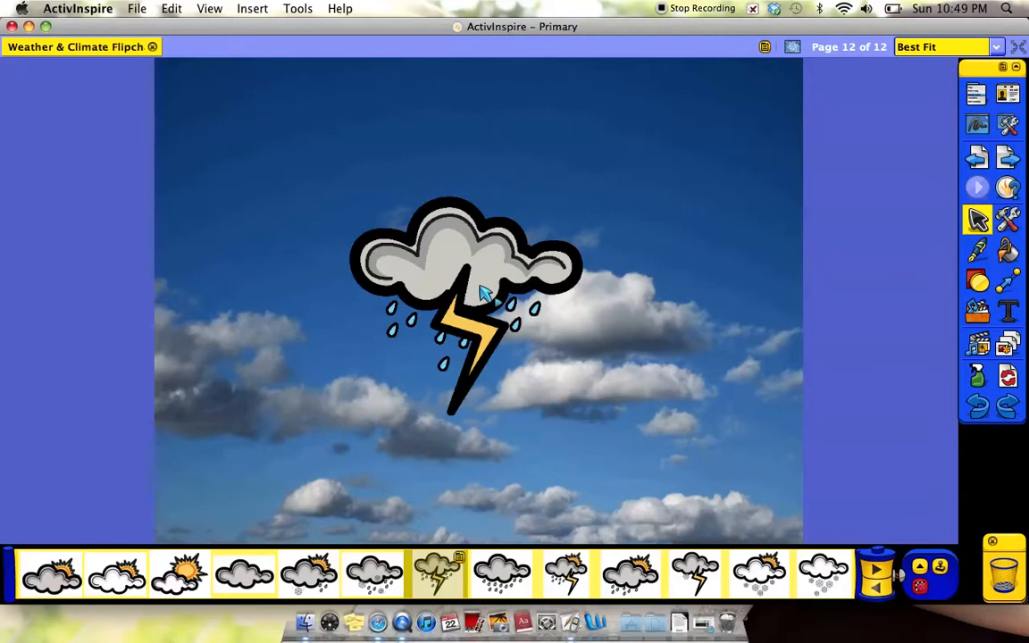
{"action": "mouse_move", "coordinate": [496, 263]}
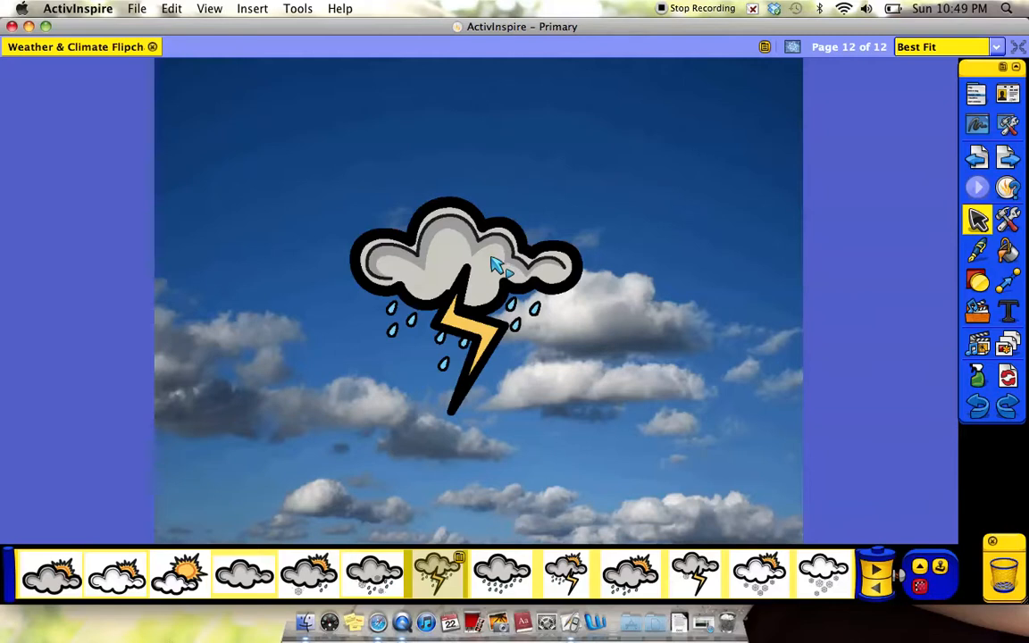
{"action": "mouse_move", "coordinate": [505, 277]}
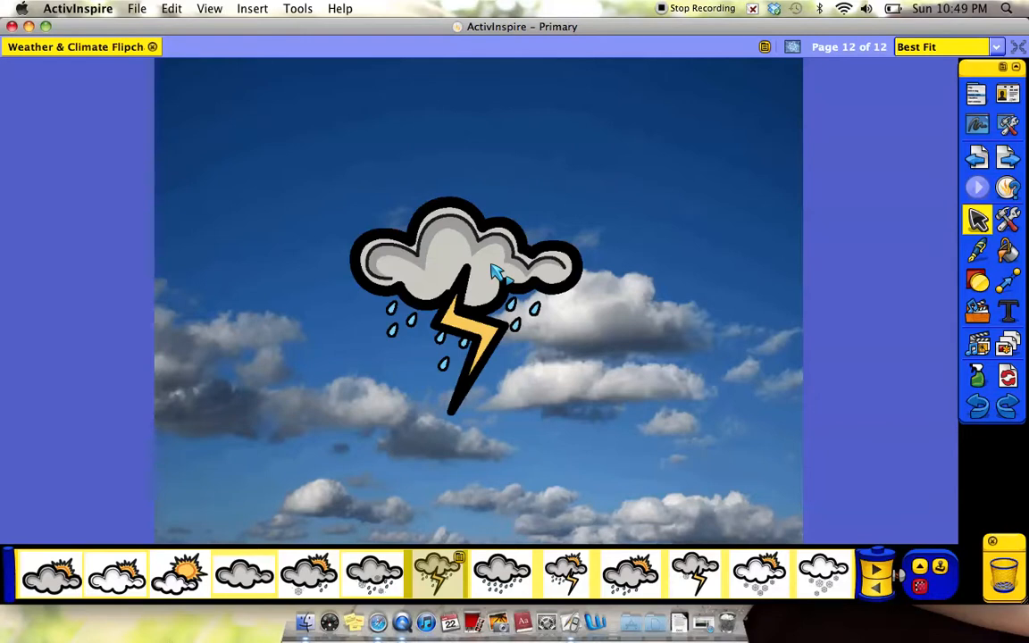
{"action": "mouse_move", "coordinate": [735, 269]}
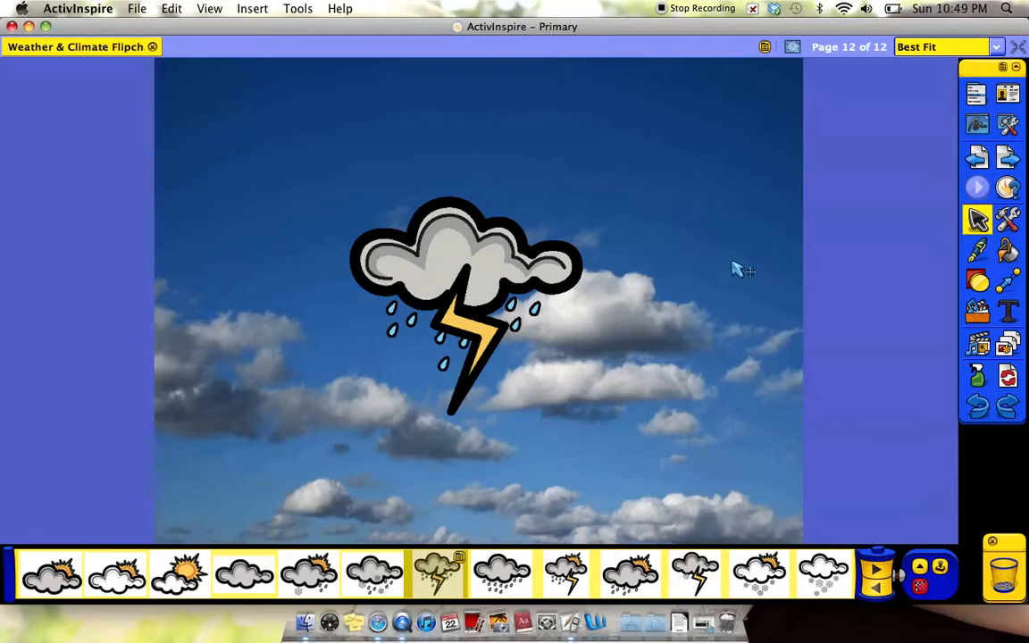